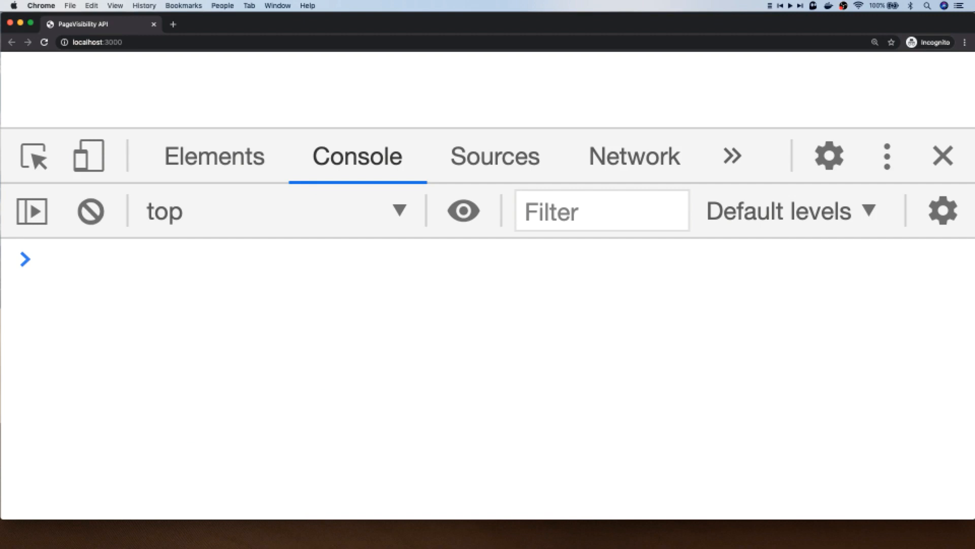
- Evaluate document.visibilityState in the Console, confirming it returns "visible"
text(document.)
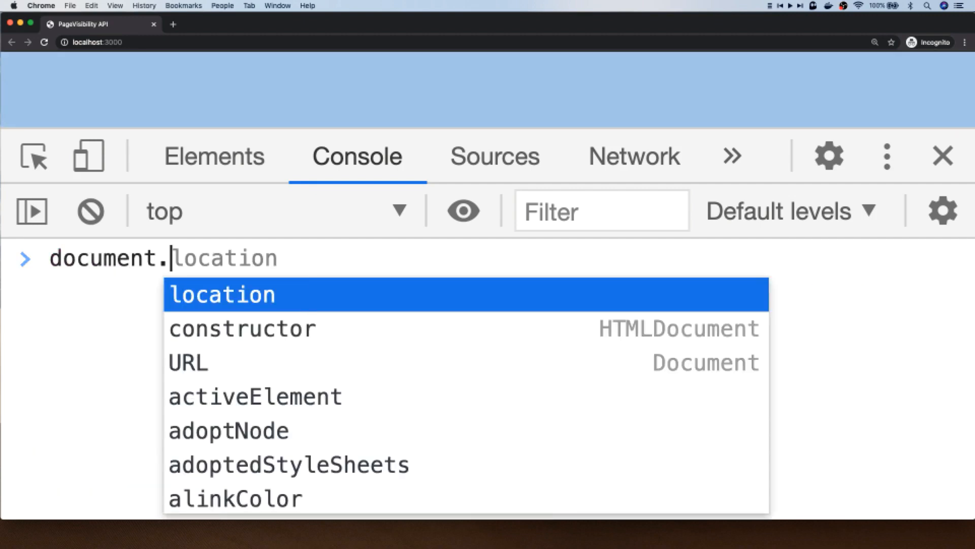
key(Enter)
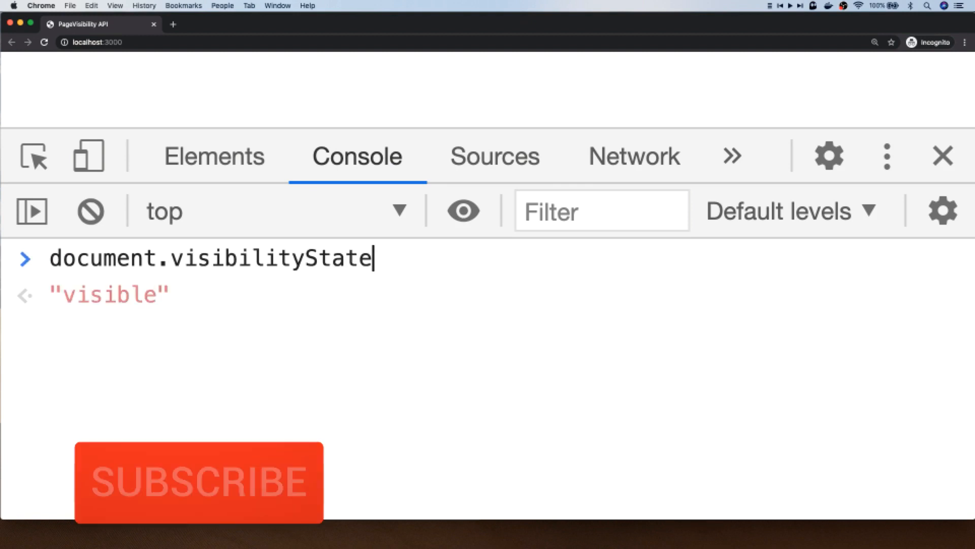
click(198, 482)
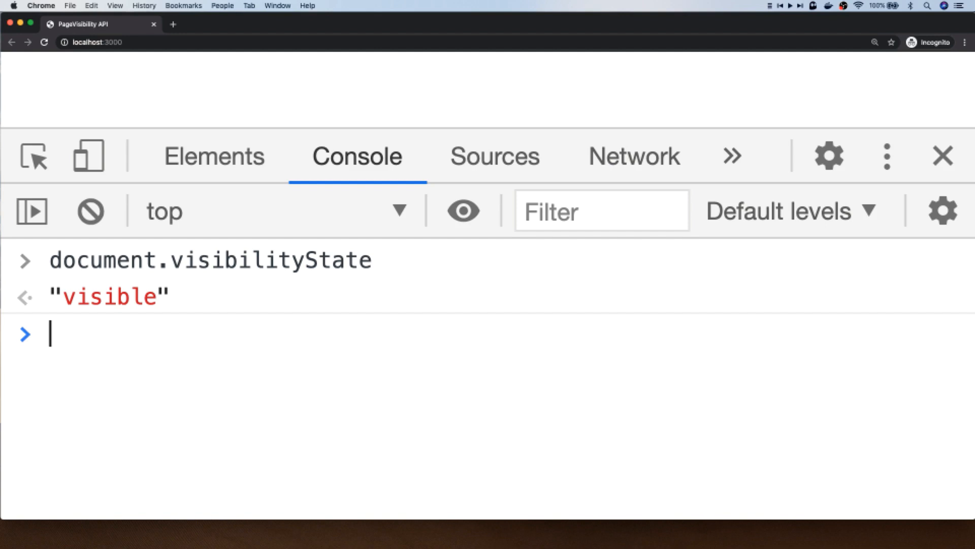
- Register a visibilitychange listener that logs document.visibilityState to the console
text(document.addEventListener)
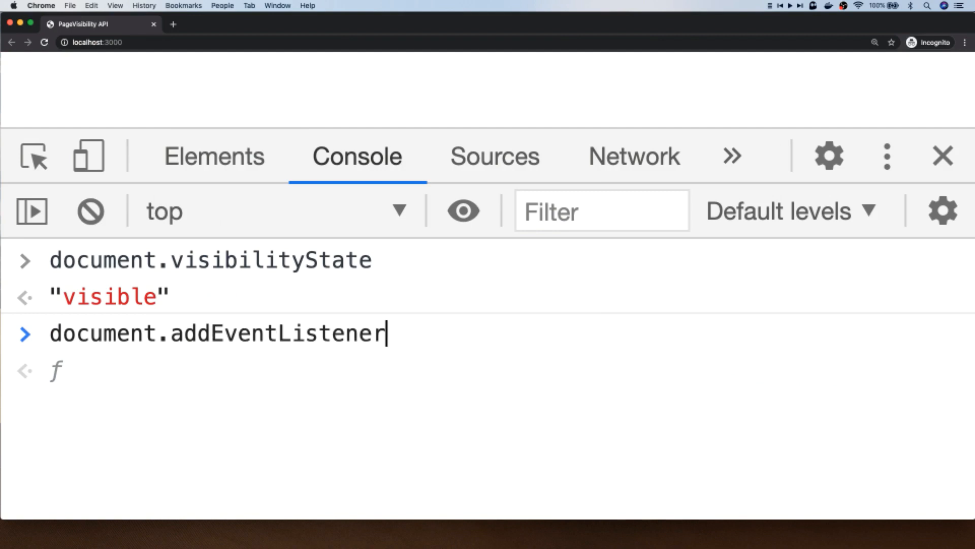
text((')
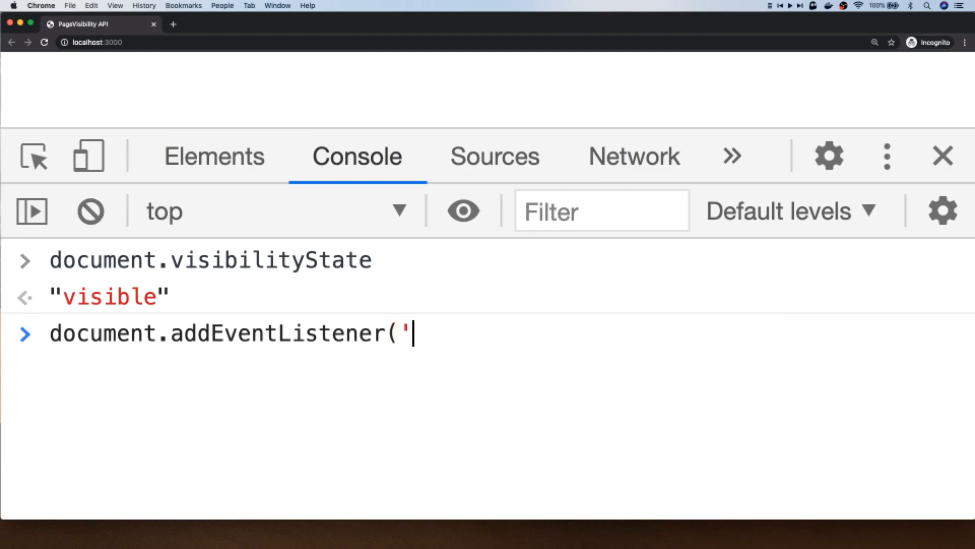
text(visi)
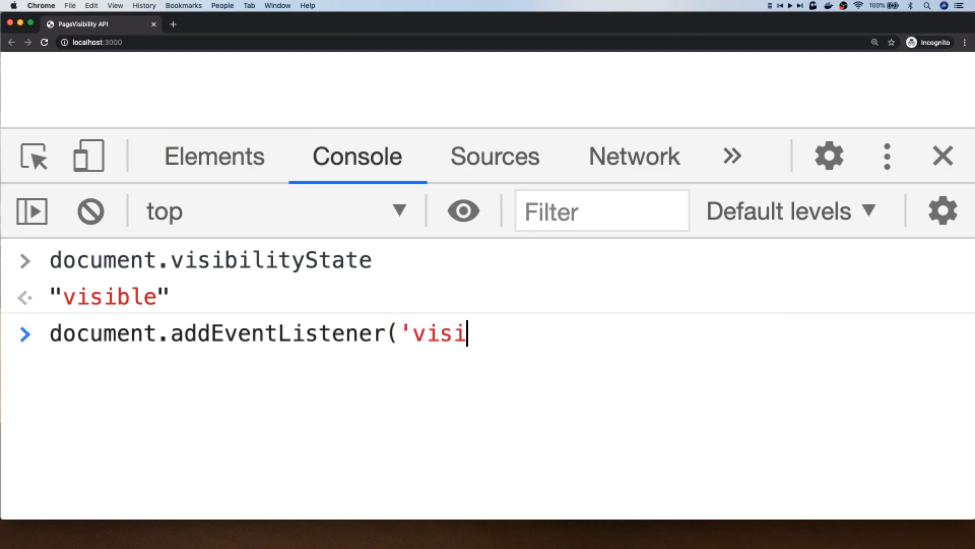
text(bilitychange')
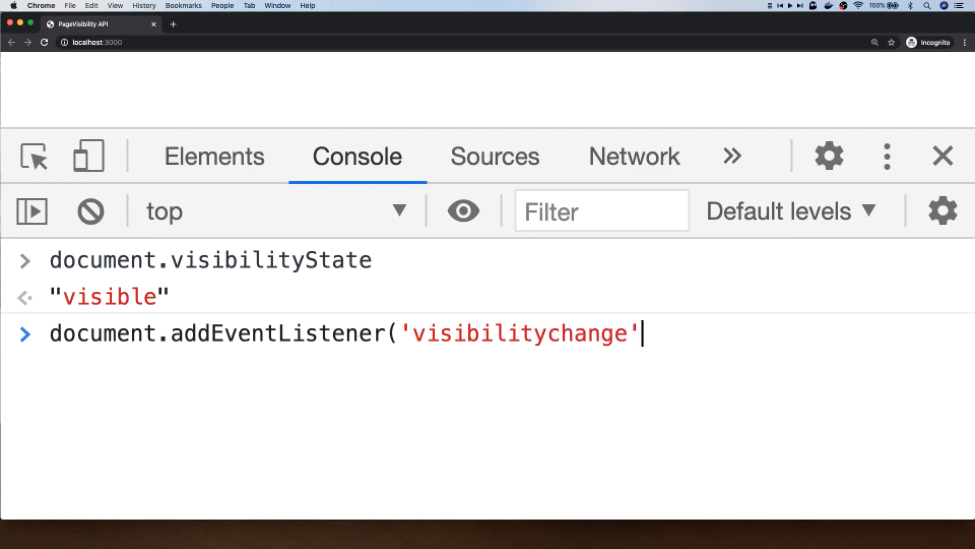
text(, () =>)
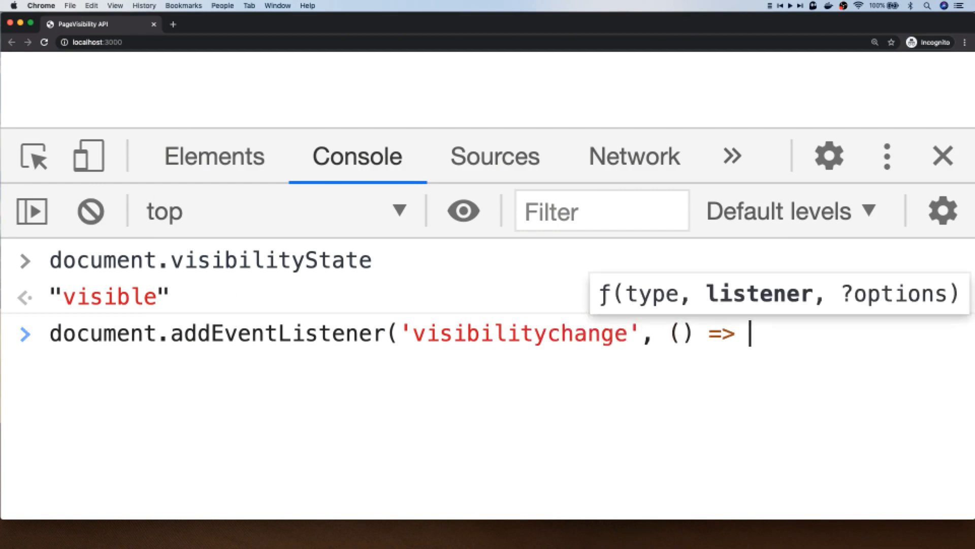
text({)
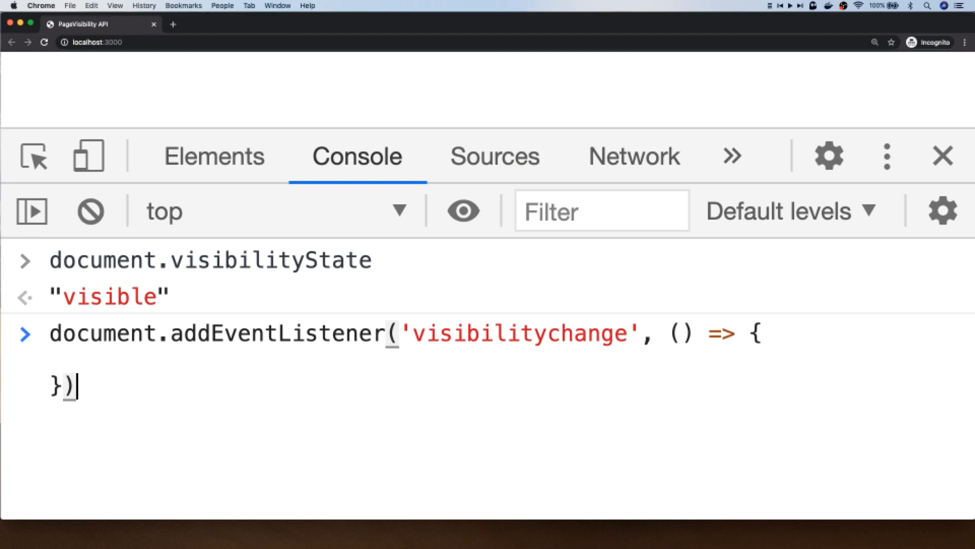
text(console.log()
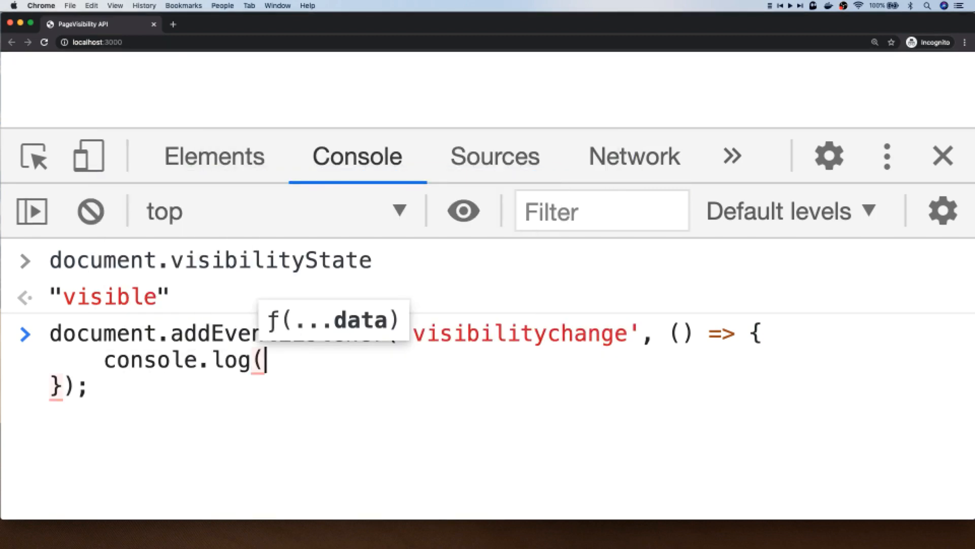
text(document.visibilityState);)
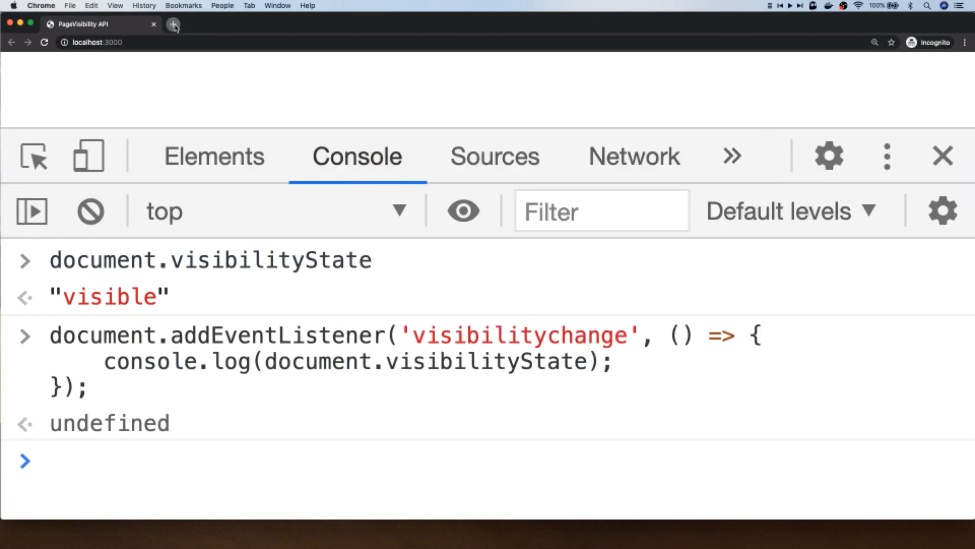
- Open a New Tab beside the page so the page becomes hidden
click(175, 25)
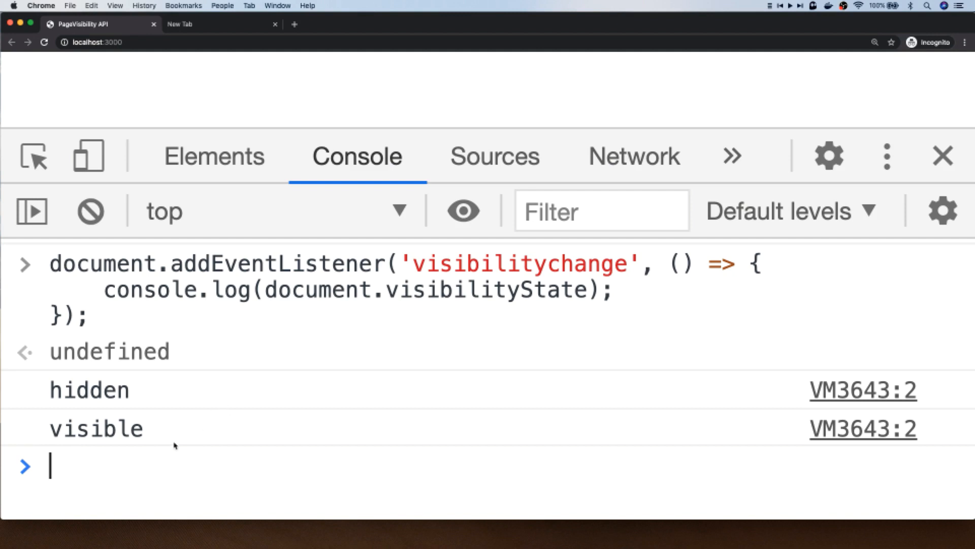
mouse_move(229, 346)
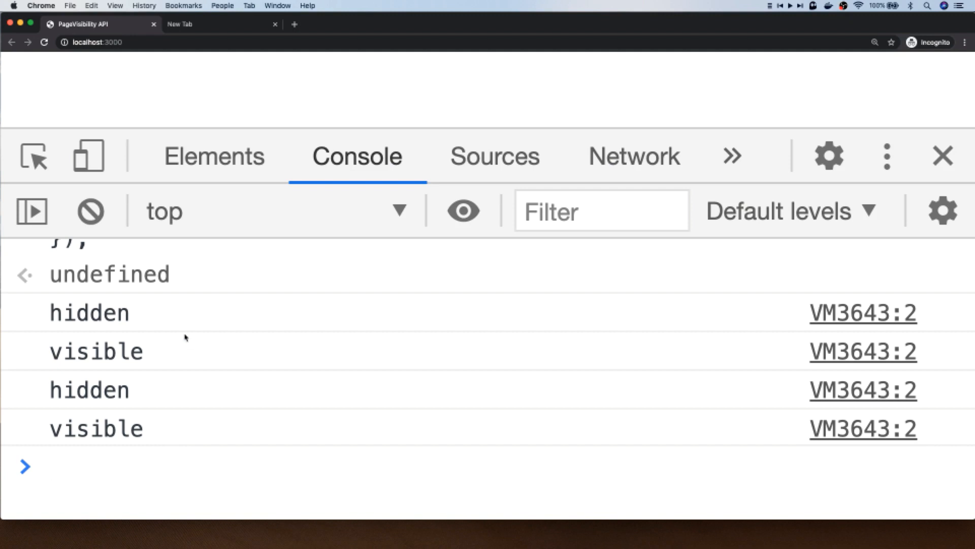
mouse_move(90, 211)
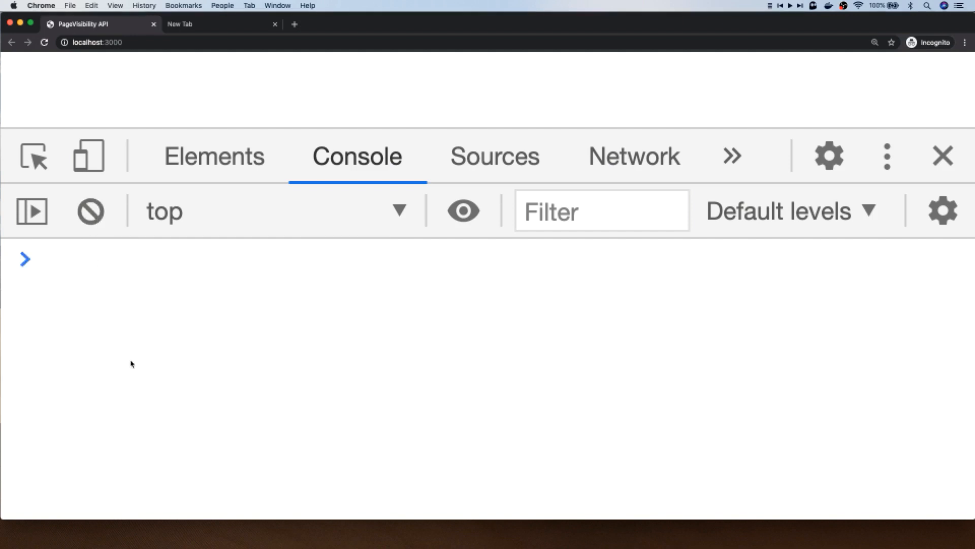
- Start a visibilitychange listener destructuring visibilityState, setting the title to 'Come back!' when hidden
text(document.addEventListener('visibilitychange', () => {)
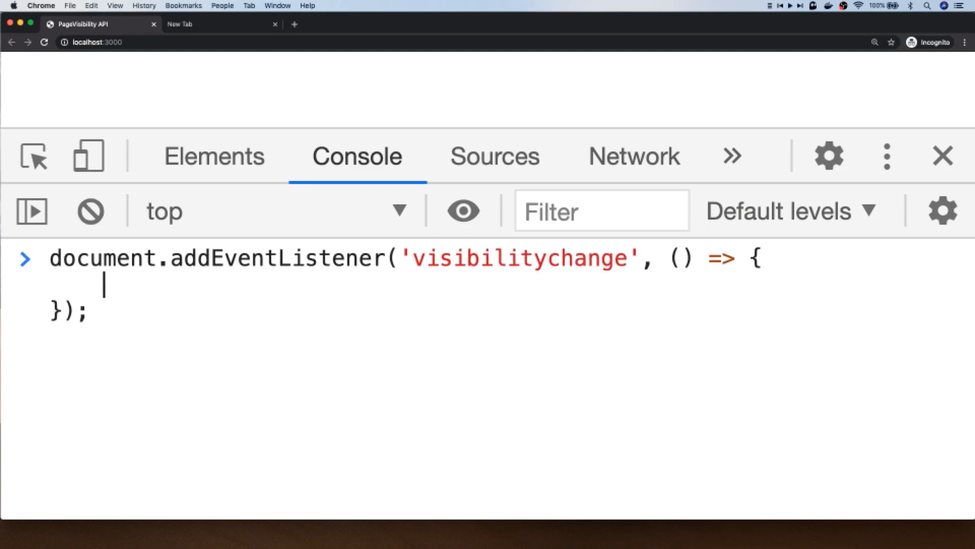
text(const {)
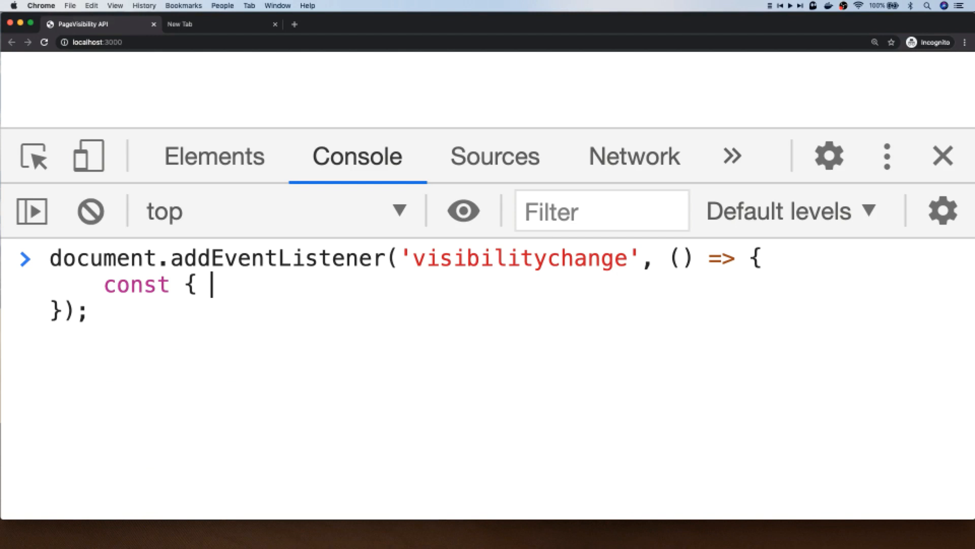
text(visi)
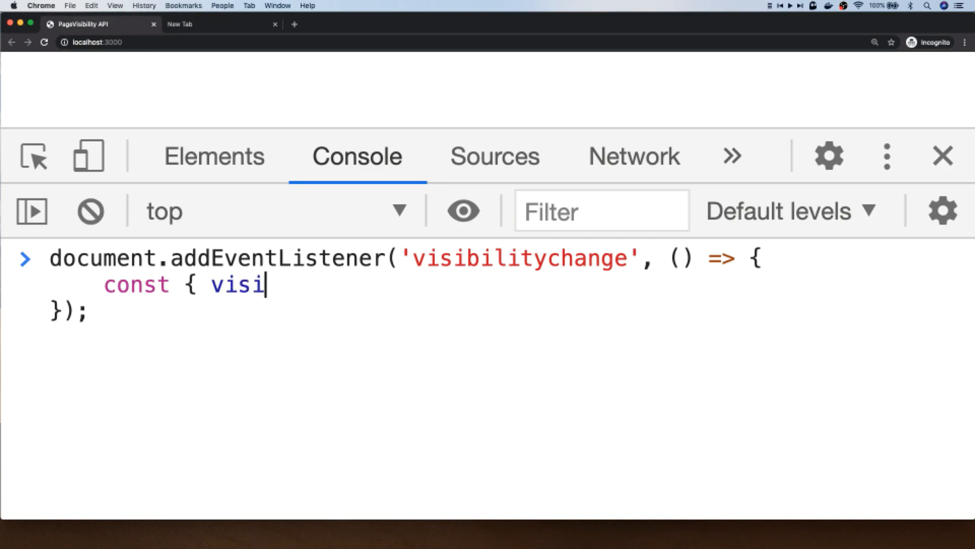
text(bilityS)
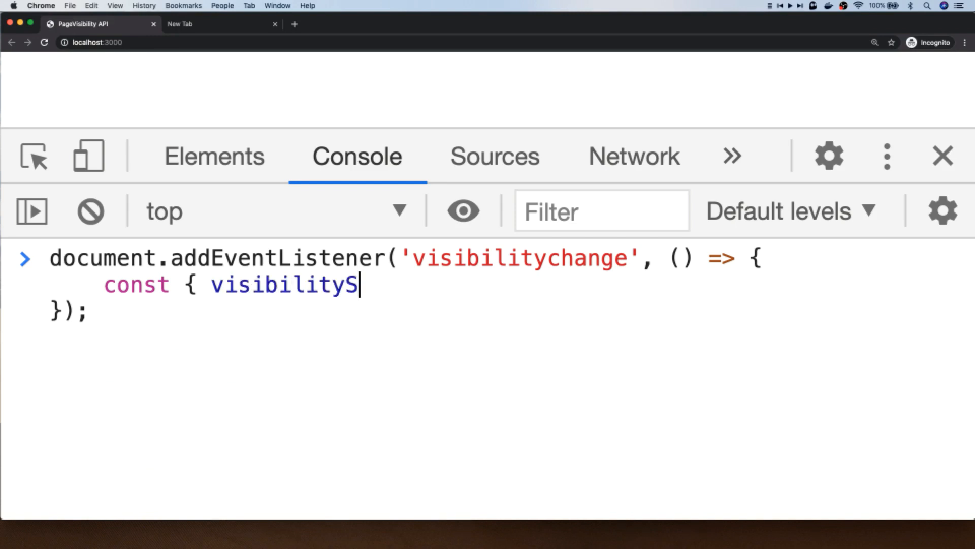
text(tate } =)
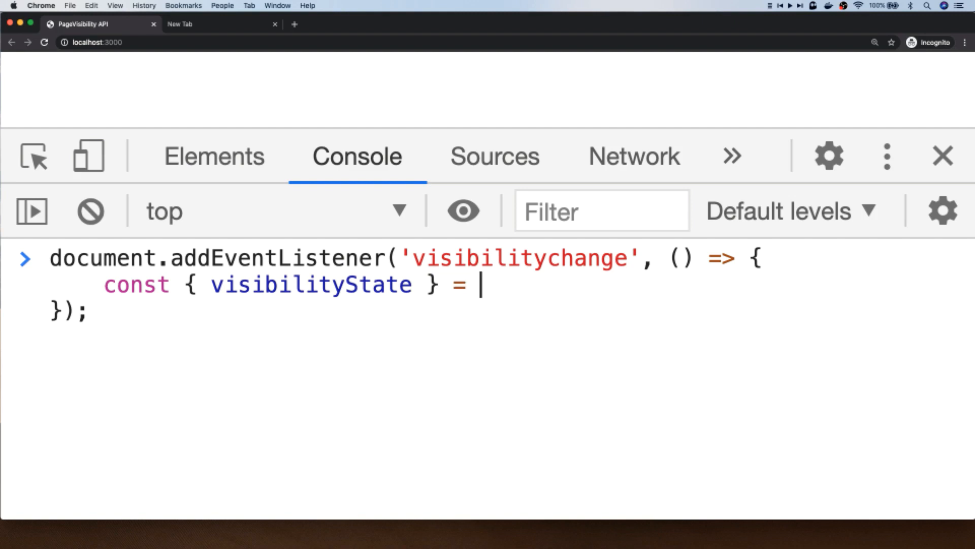
text(document:)
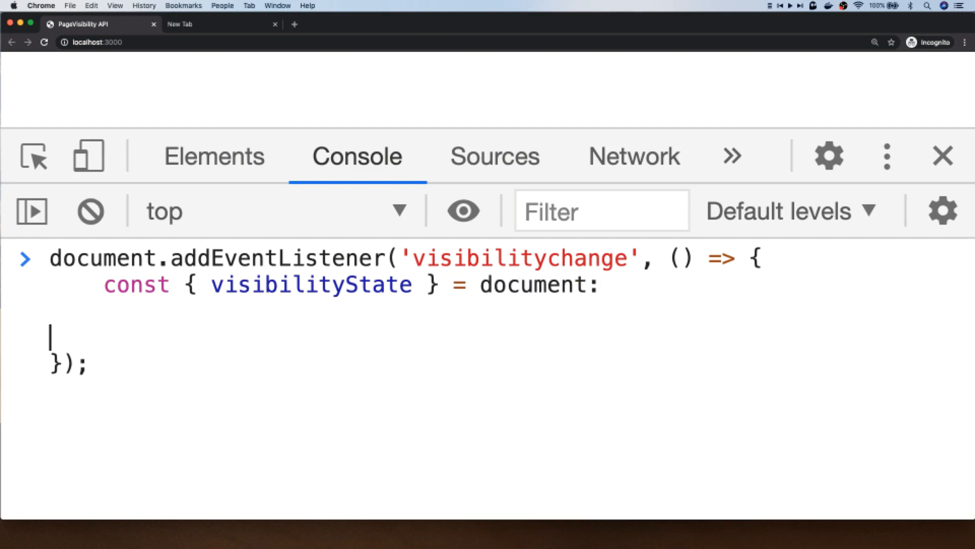
text(if (visibilityState === ')
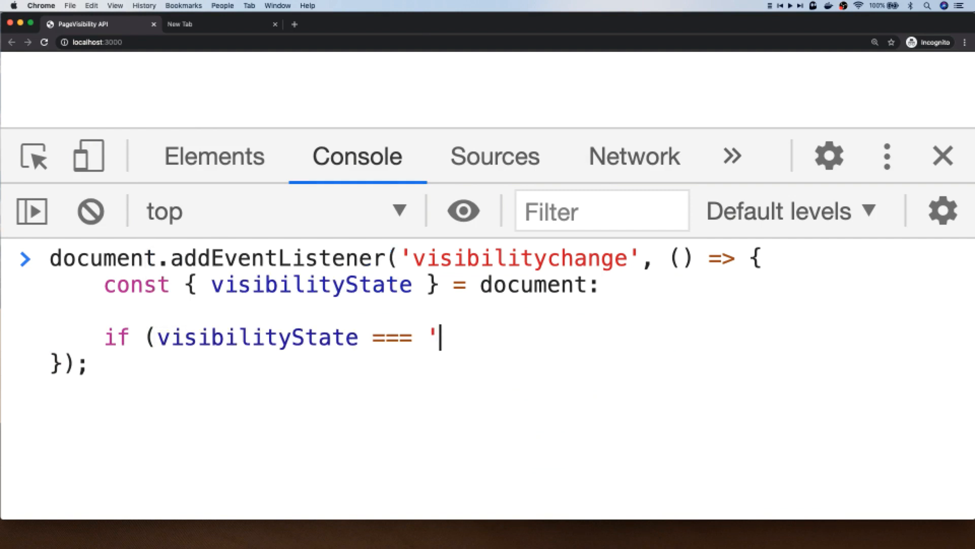
text(hidden') {)
text(document.title =)
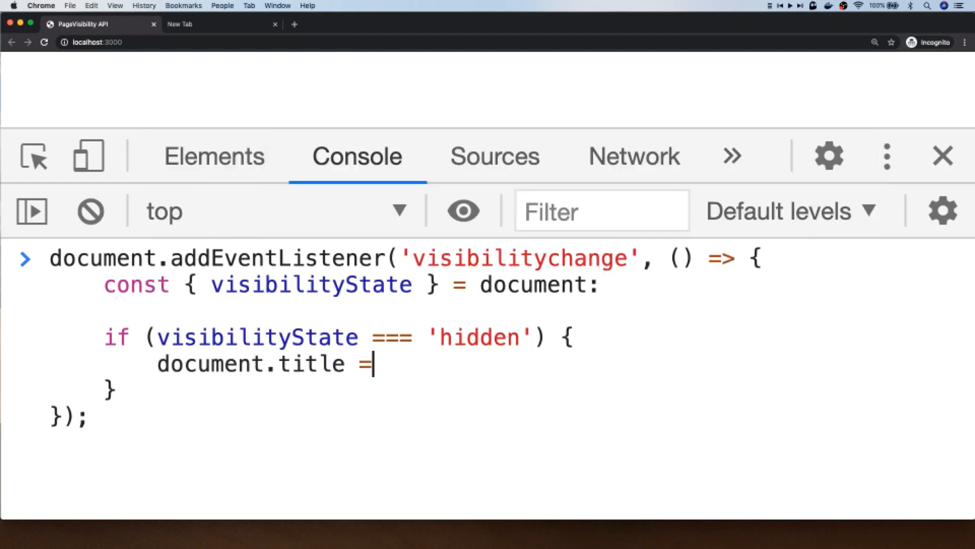
text(')
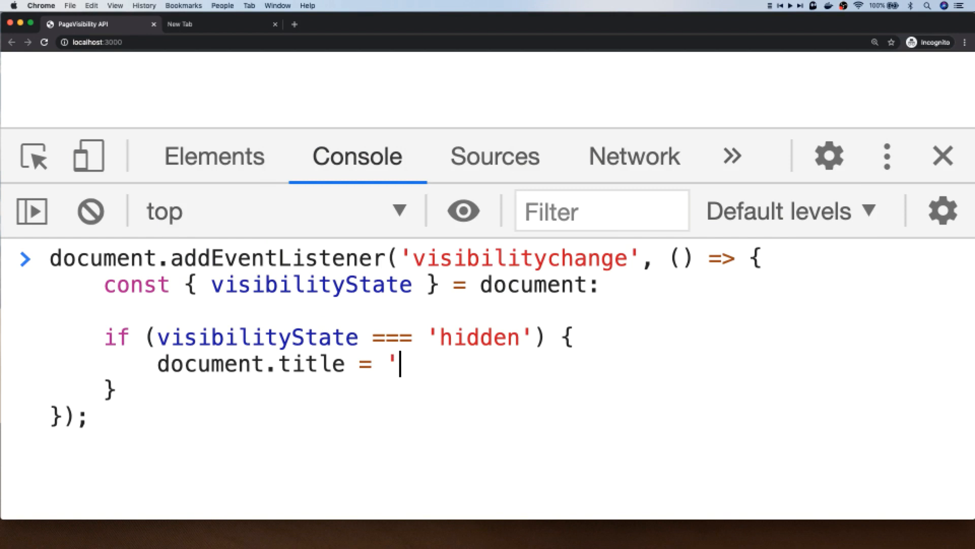
text(Come back!')
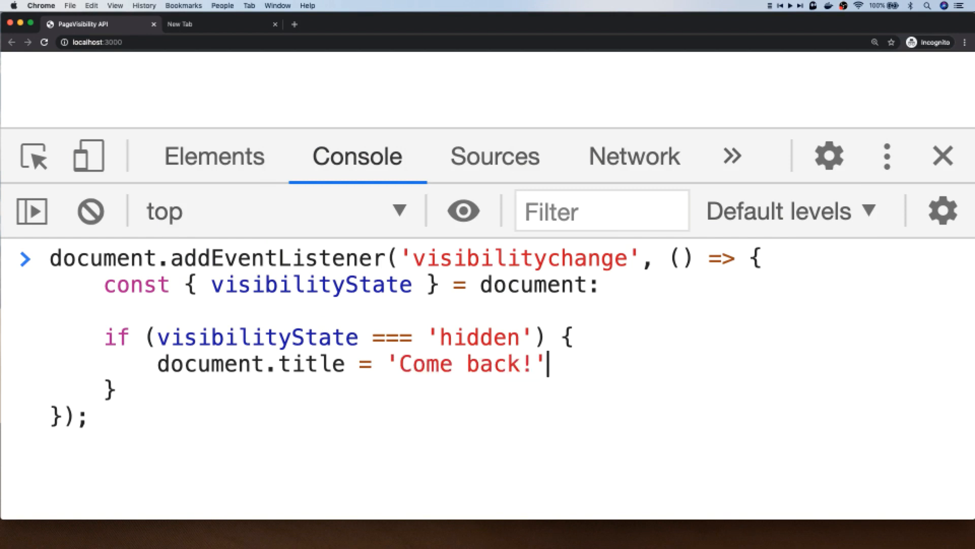
- Add the 'visible' branch restoring the title to 'PageVisibility API'
text(if (visi)
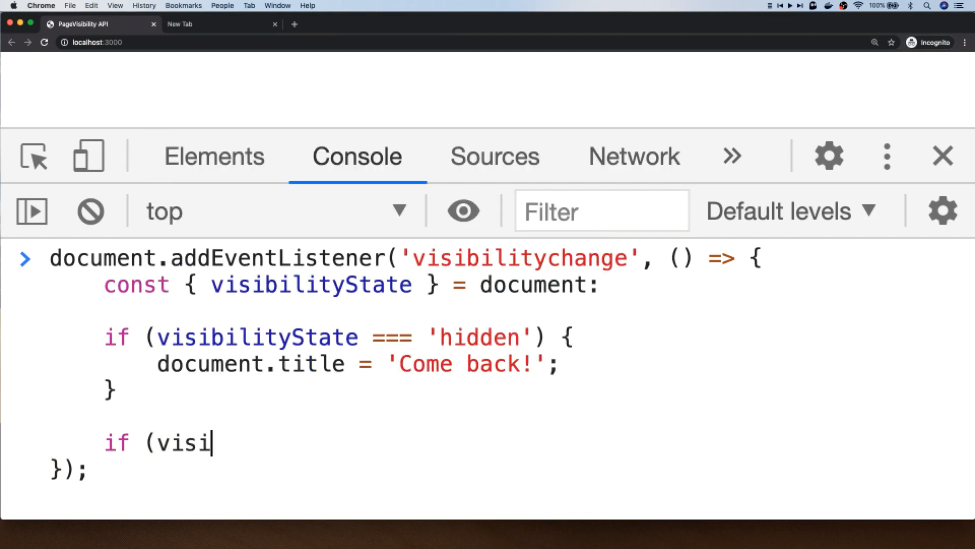
text(bilityS)
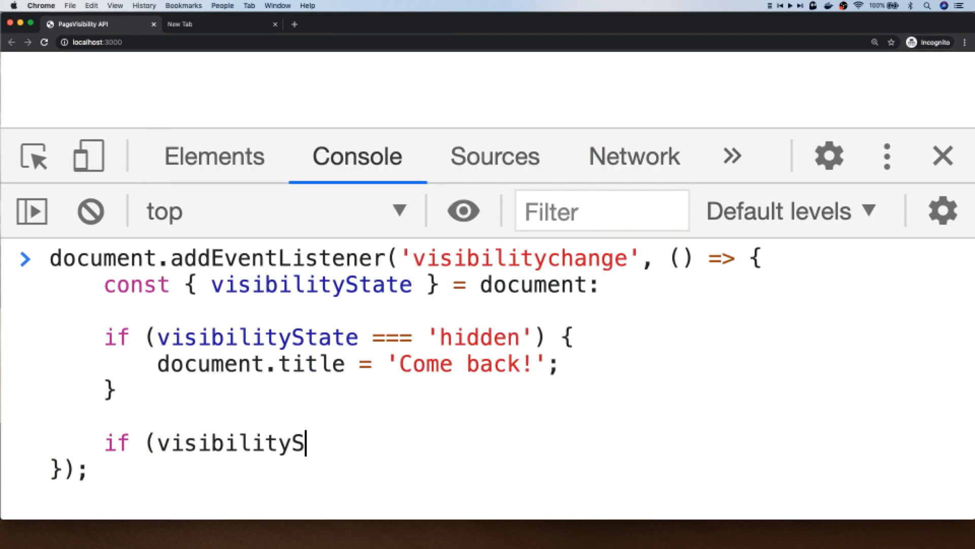
text(tate ===)
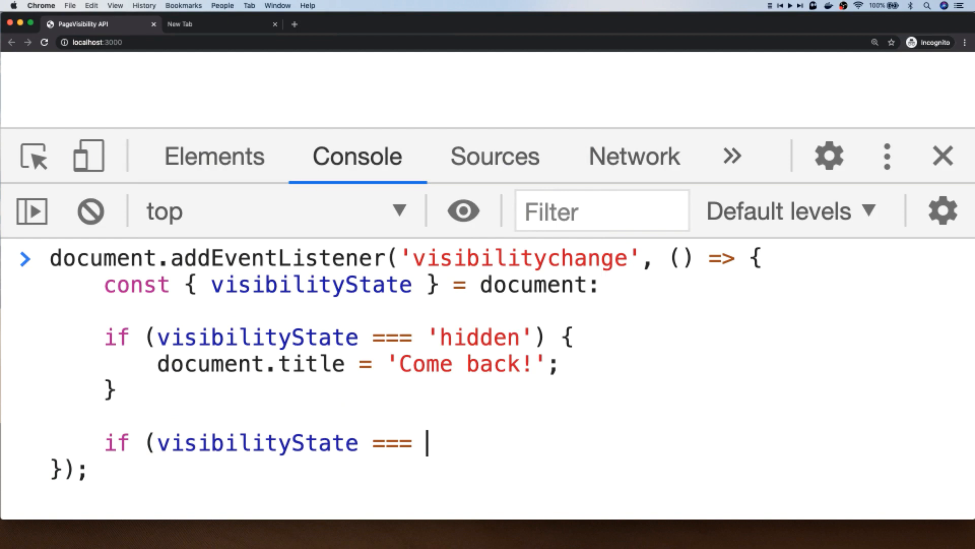
text('visib)
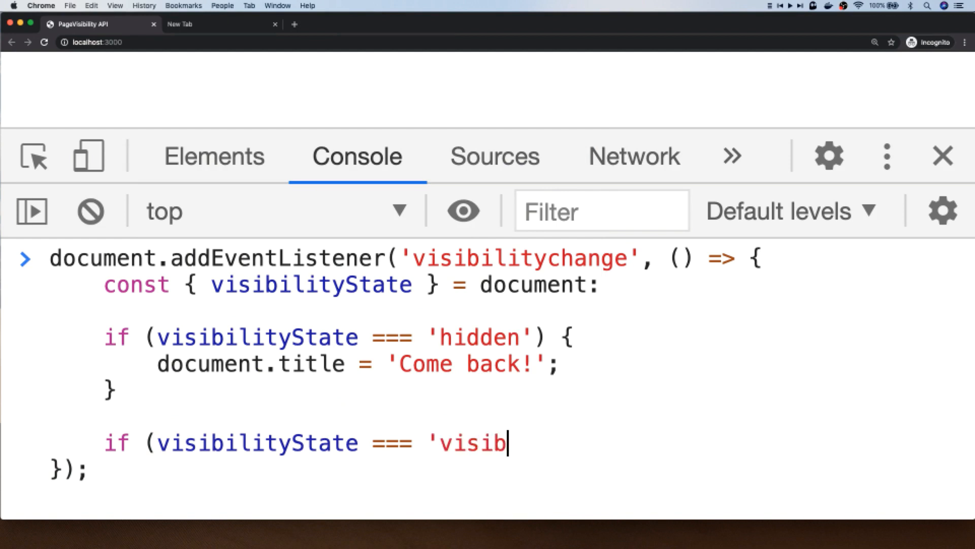
text(le') {)
text(document.title = 'P)
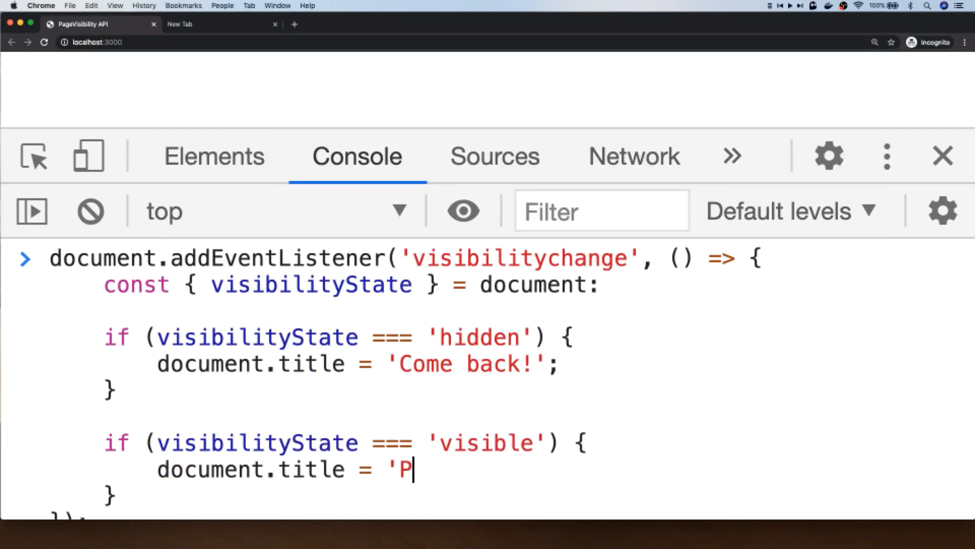
text(ageVisibili)
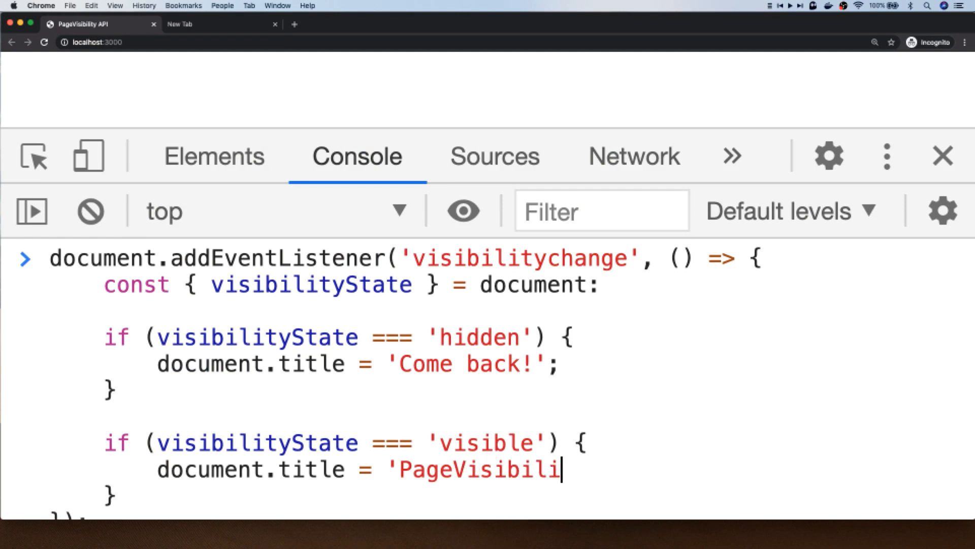
text(ty A)
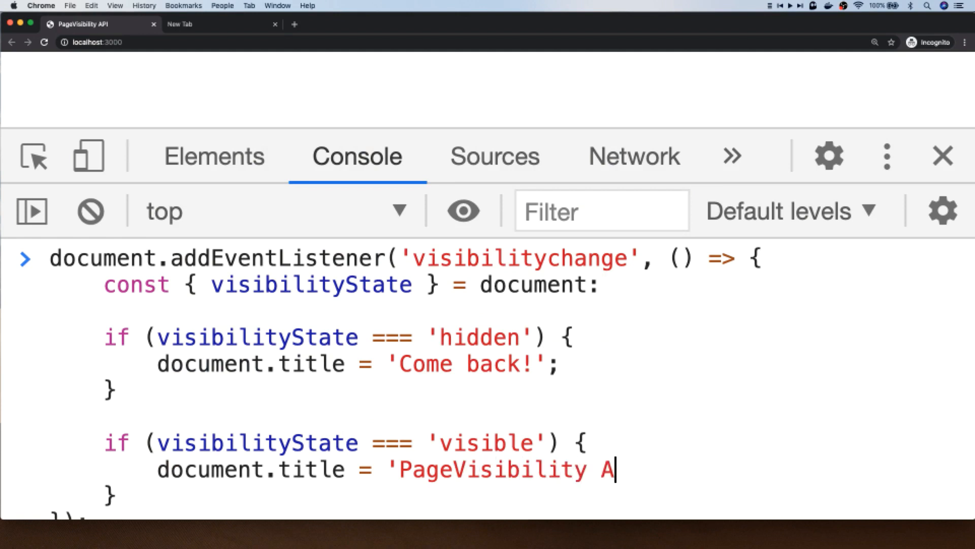
text(PI';)
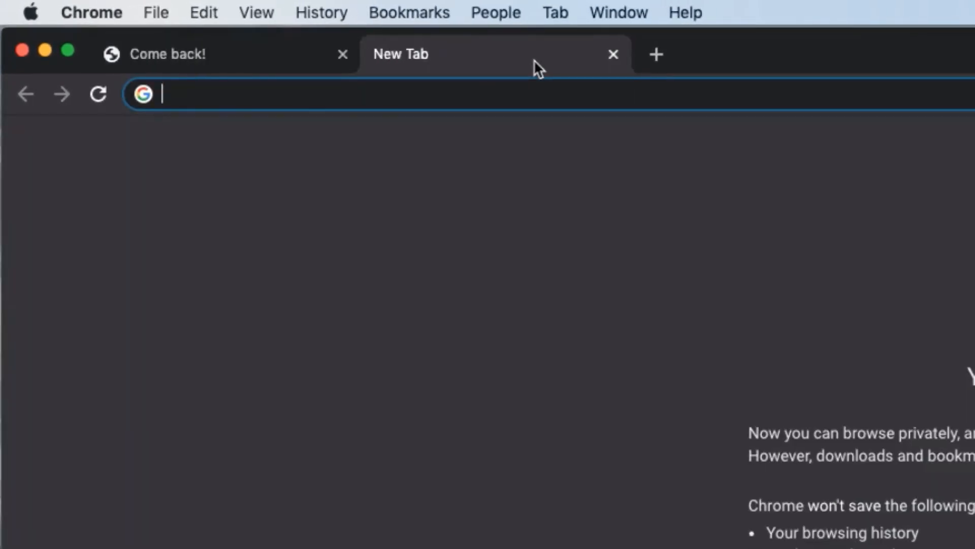
mouse_move(289, 131)
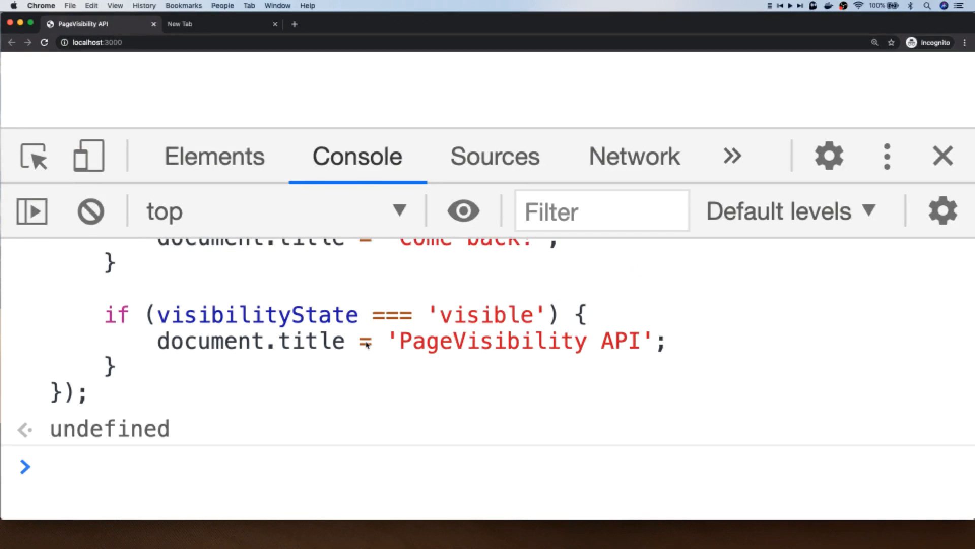
- Return to the console prompt after confirming the title changes
click(49, 466)
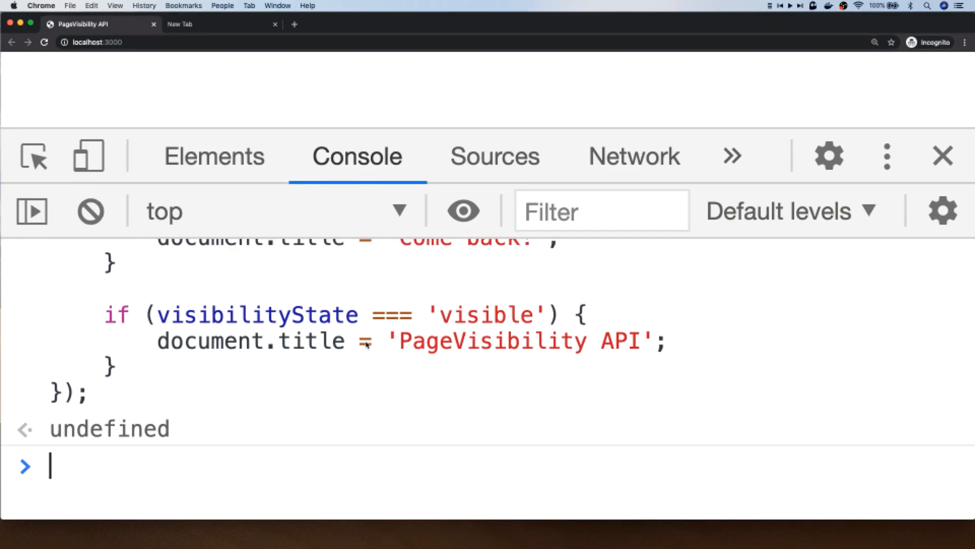